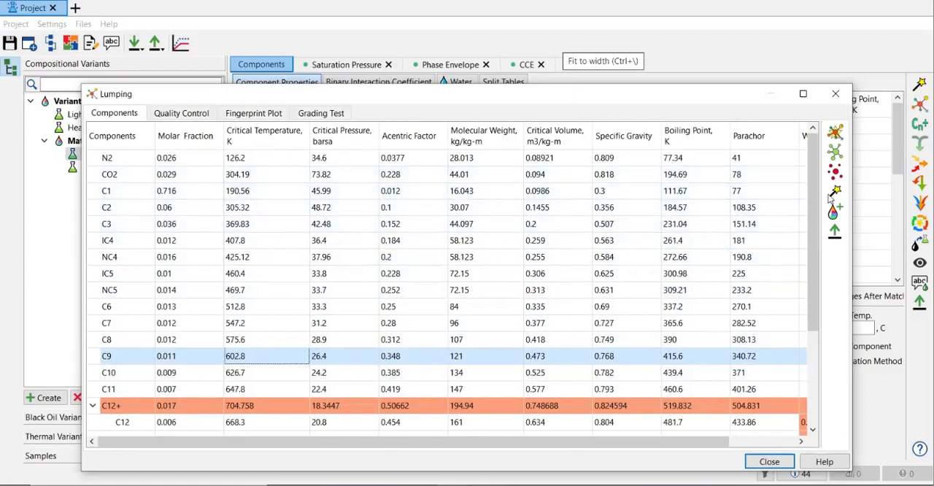
mouse_move(835, 195)
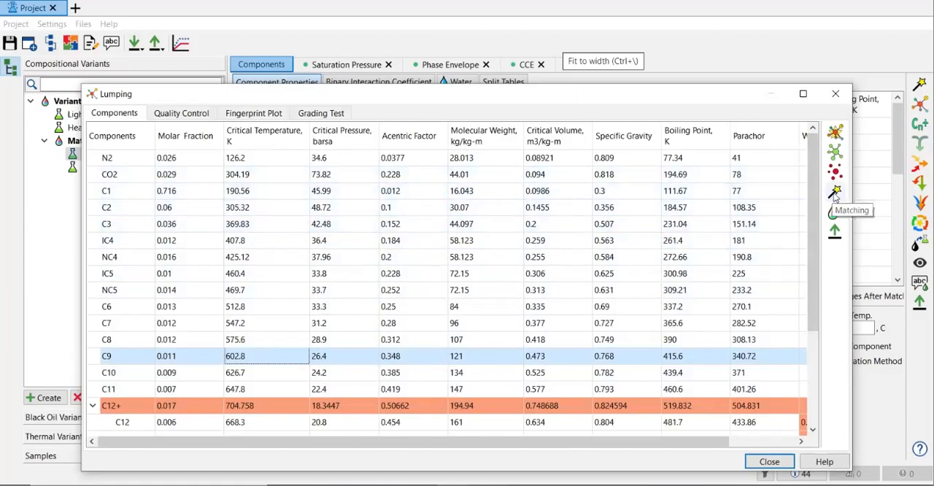
Bring up the Matching dialog for the lumped fluid from the Lumping window toolbar
click(835, 191)
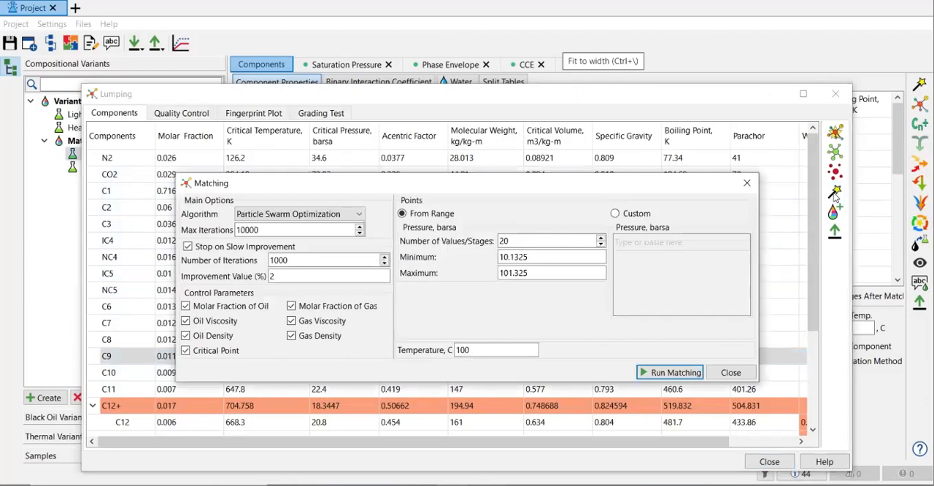
mouse_move(665, 235)
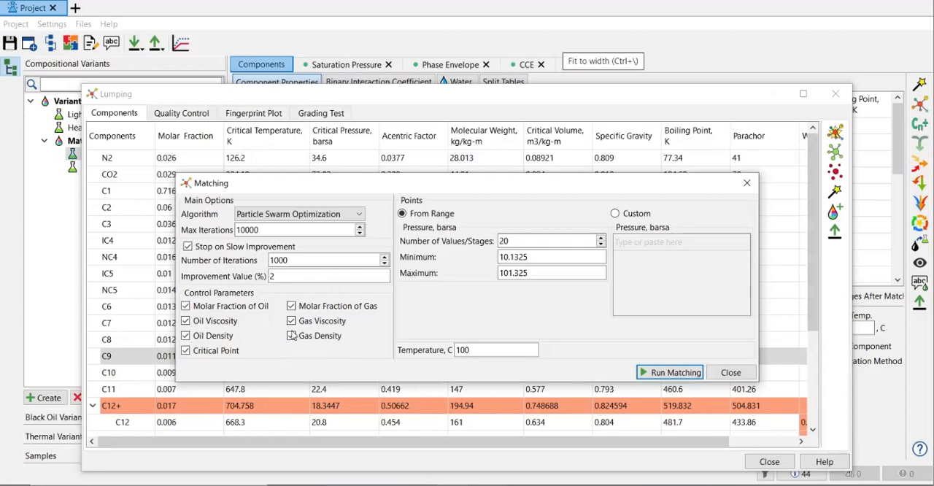
click(292, 334)
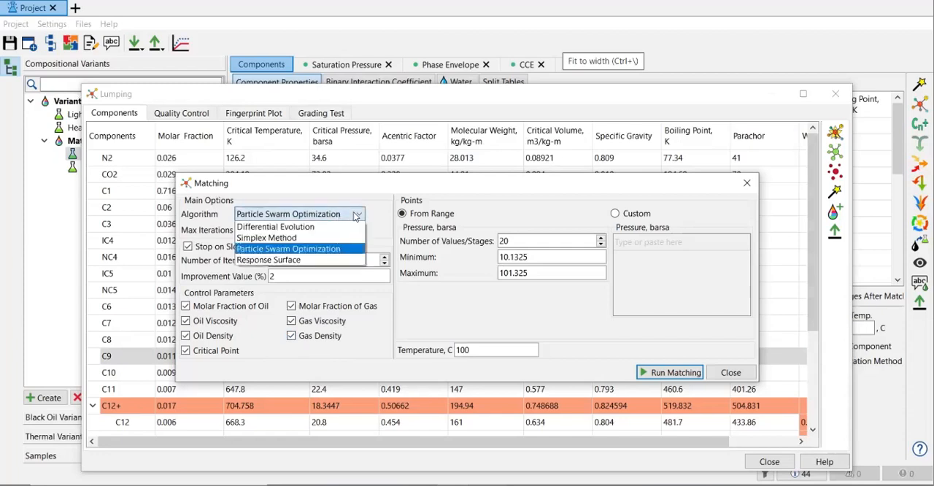
mouse_move(276, 226)
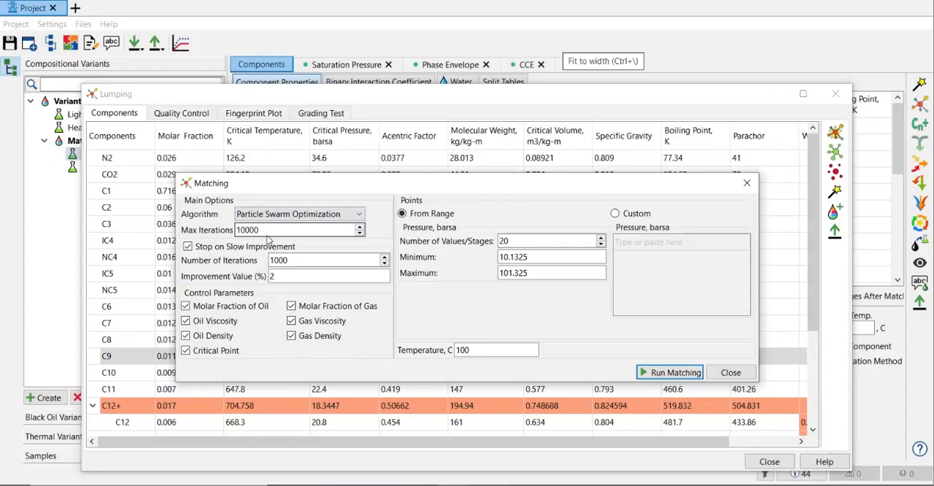
mouse_move(268, 236)
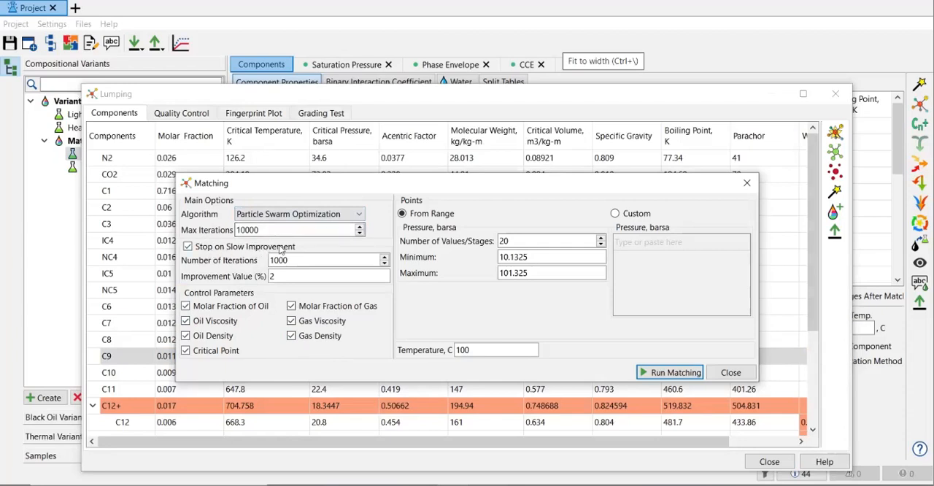
mouse_move(296, 251)
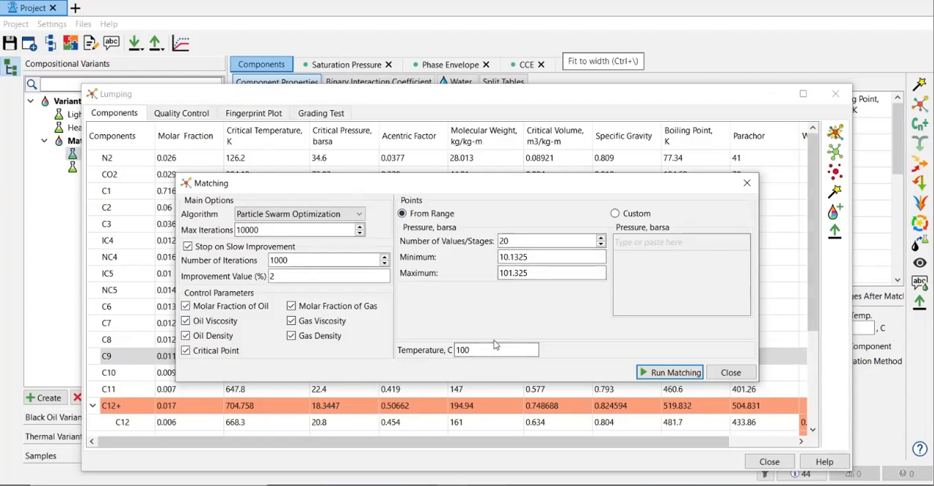
mouse_move(669, 365)
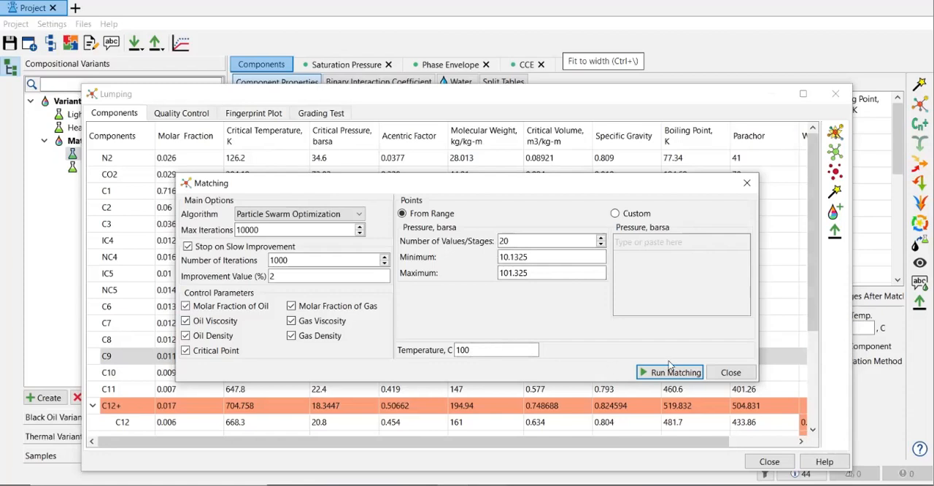
Run particle swarm matching so the C12+ pseudo-component properties are updated
click(669, 372)
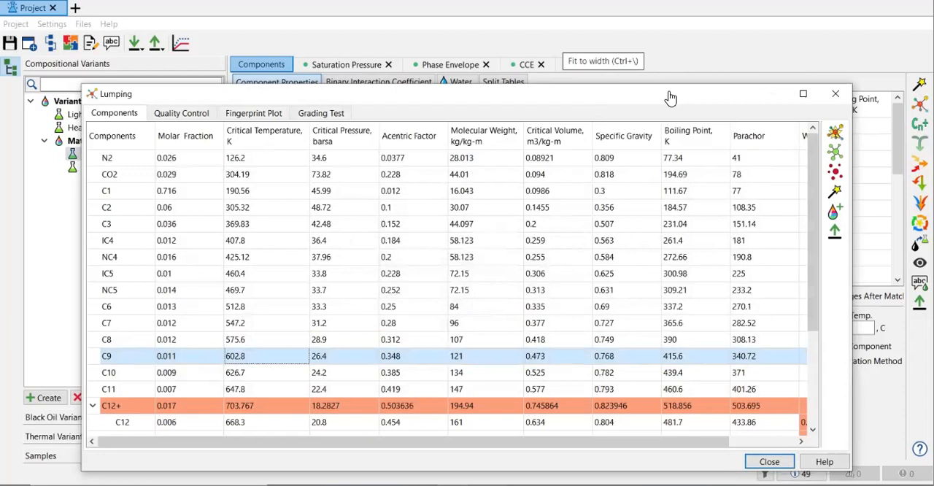
mouse_move(549, 140)
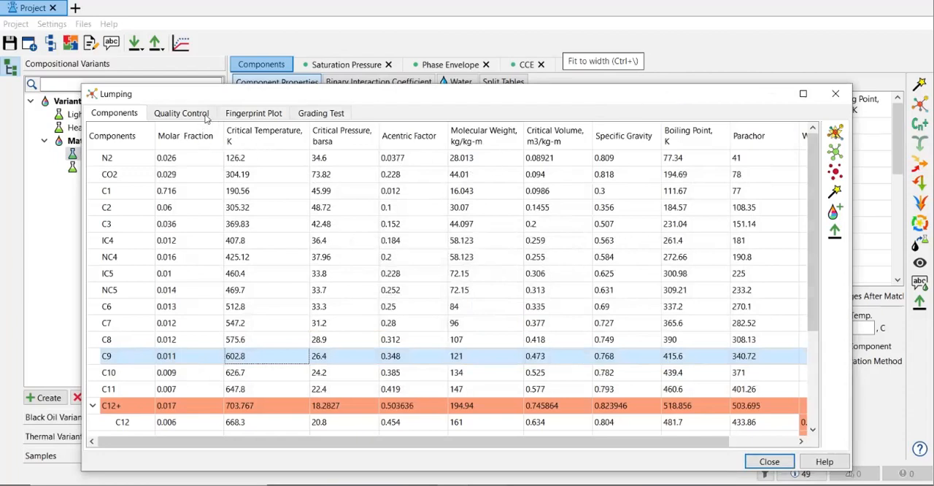
Show the Quality Control plots comparing oil and gas properties before and after lumping
click(181, 114)
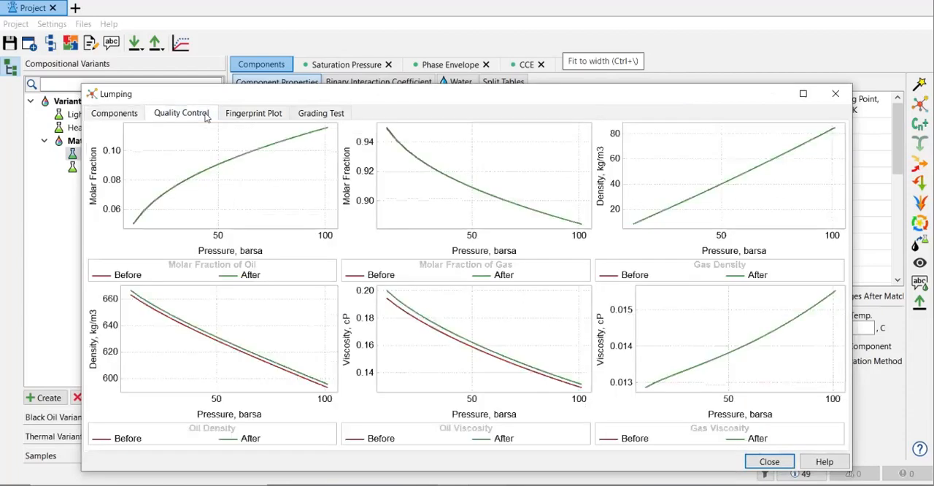
mouse_move(145, 206)
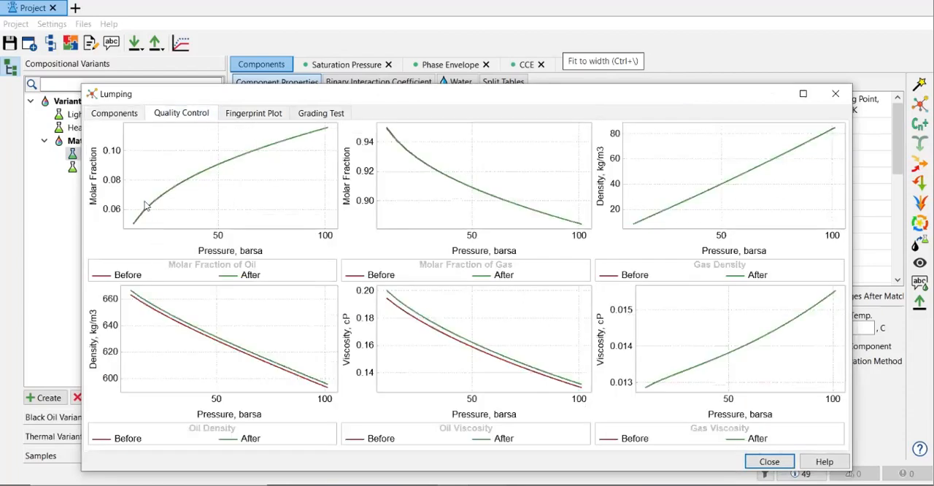
mouse_move(139, 222)
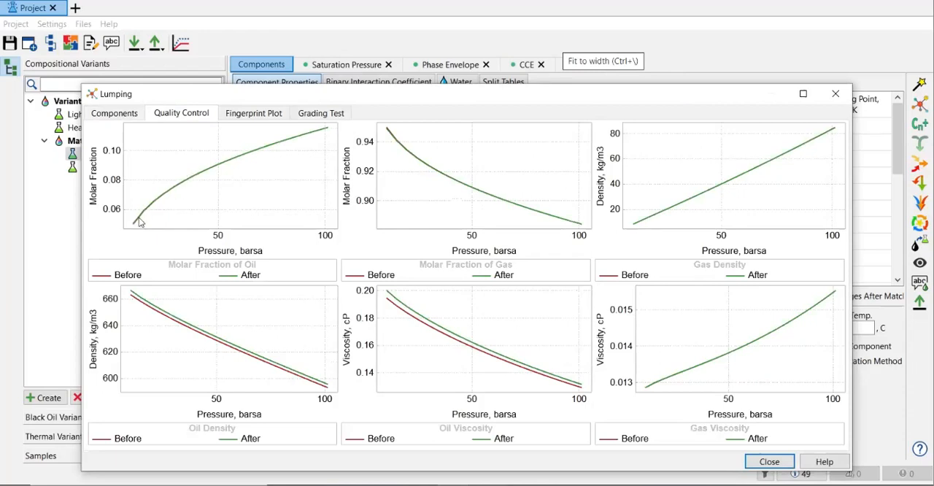
mouse_move(283, 268)
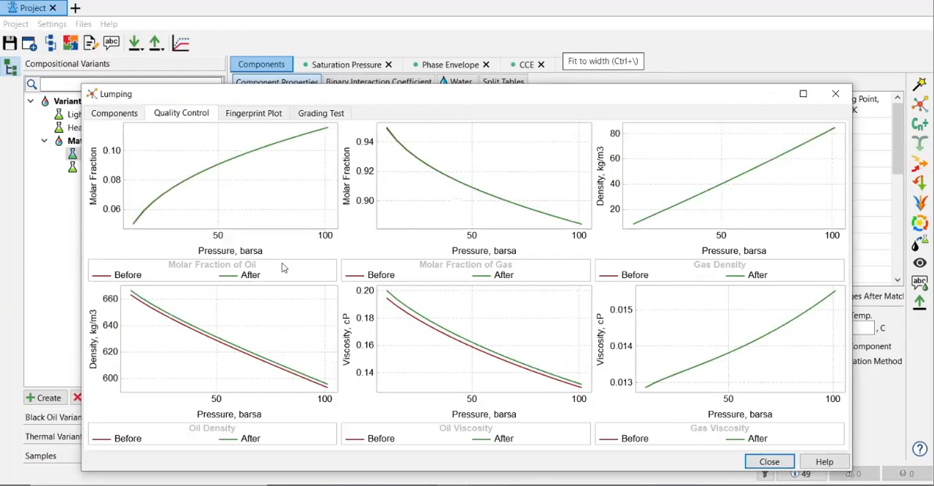
mouse_move(467, 193)
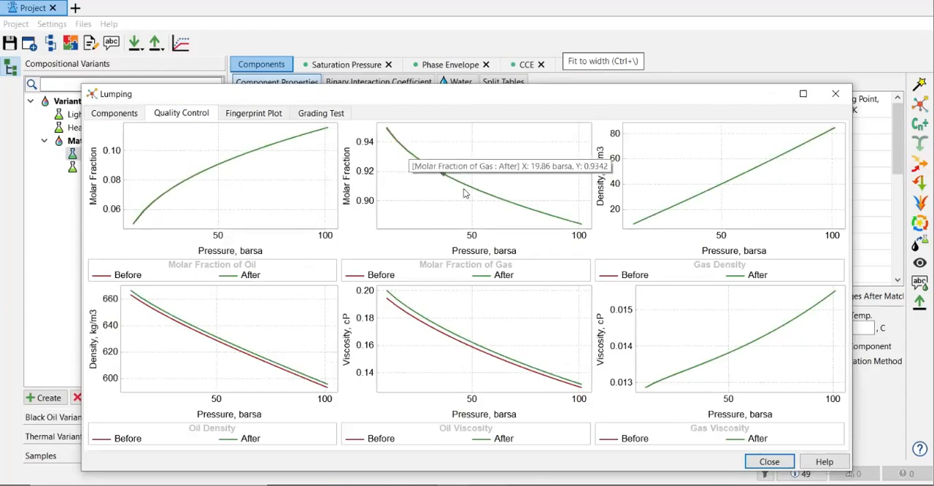
mouse_move(591, 192)
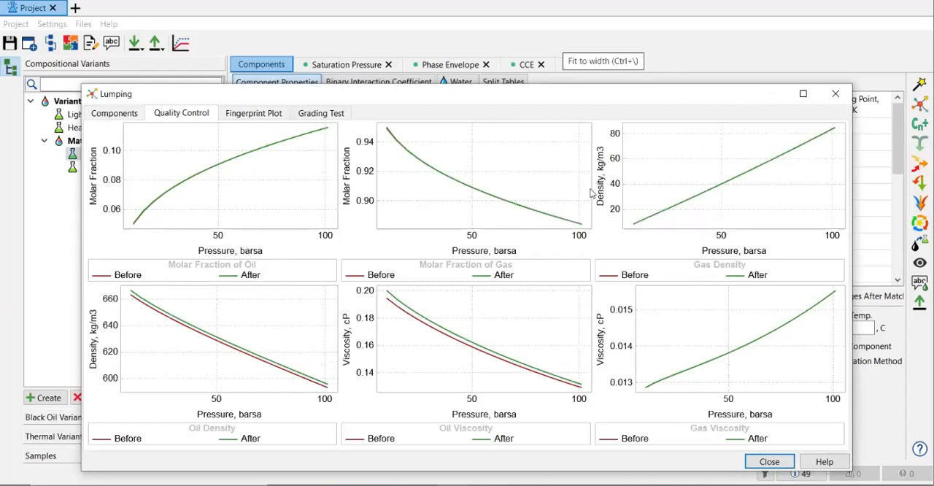
mouse_move(140, 216)
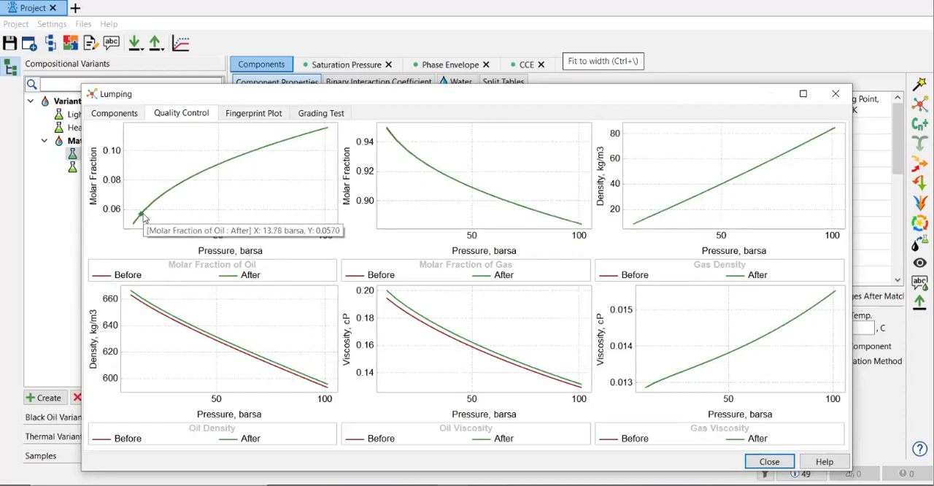
mouse_move(155, 202)
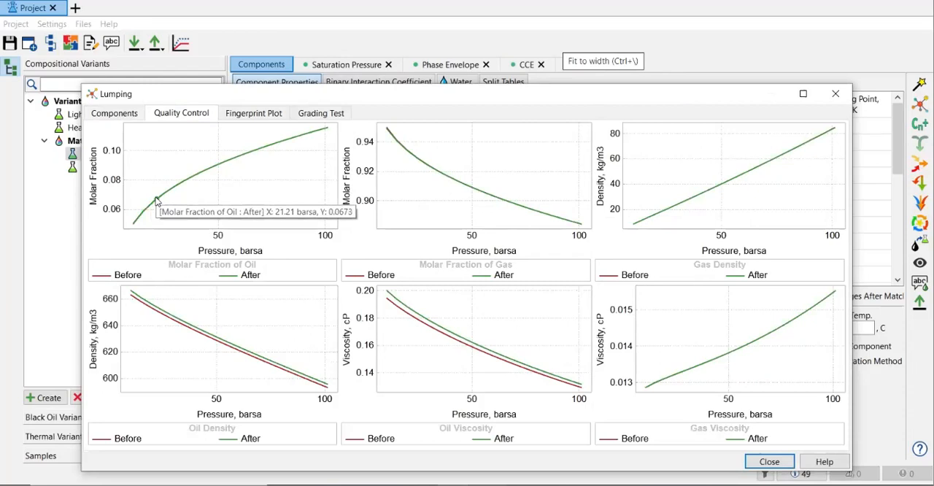
mouse_move(149, 221)
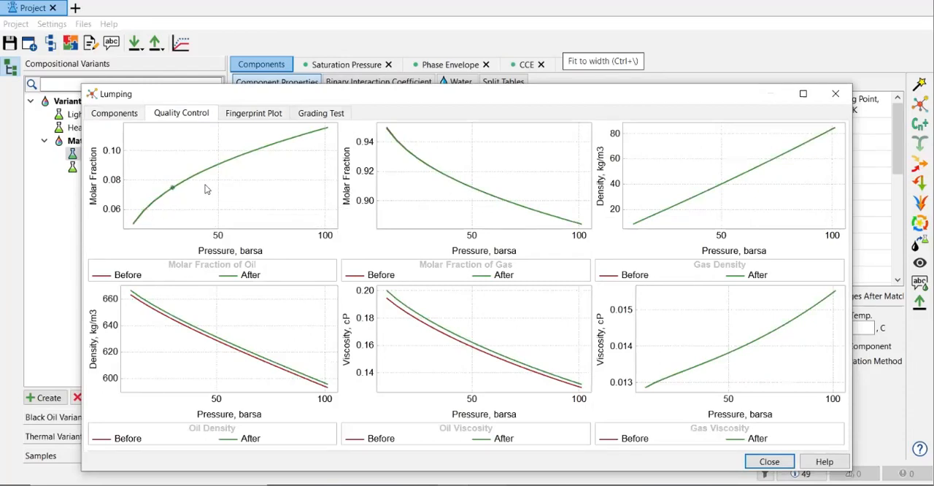
mouse_move(168, 207)
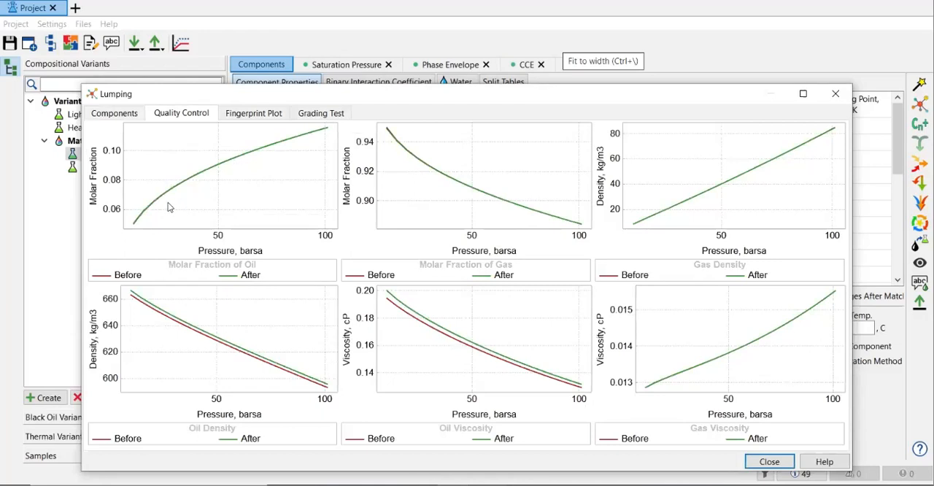
mouse_move(184, 350)
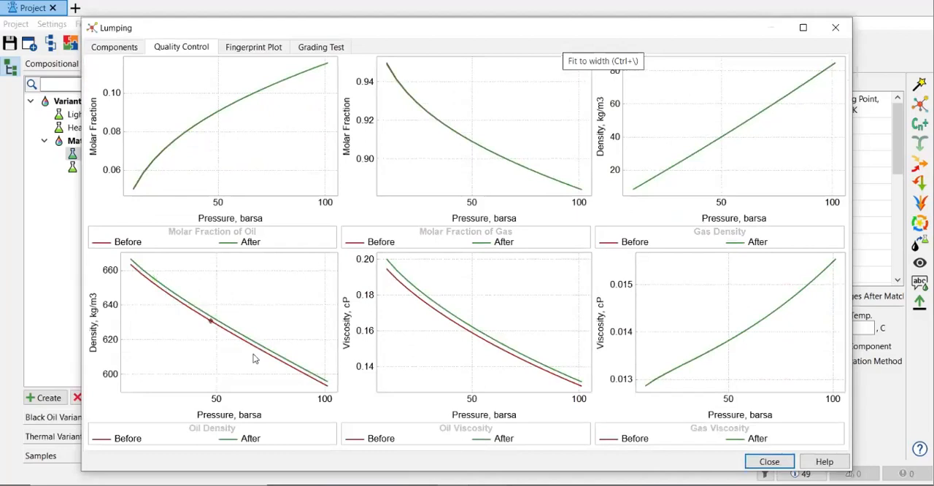
mouse_move(299, 391)
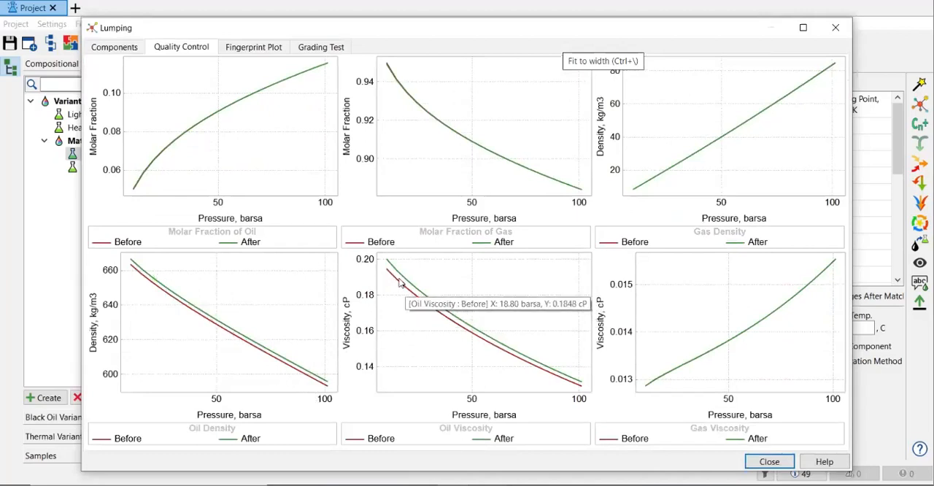
mouse_move(461, 332)
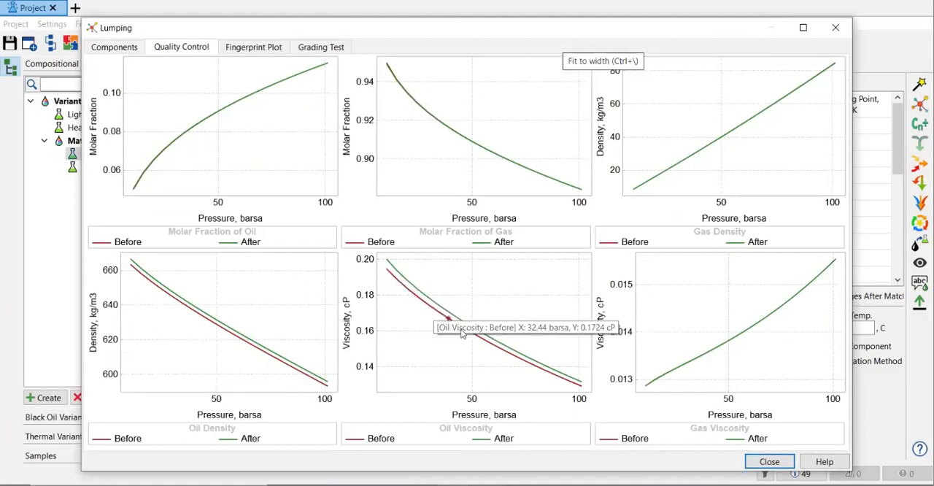
mouse_move(508, 365)
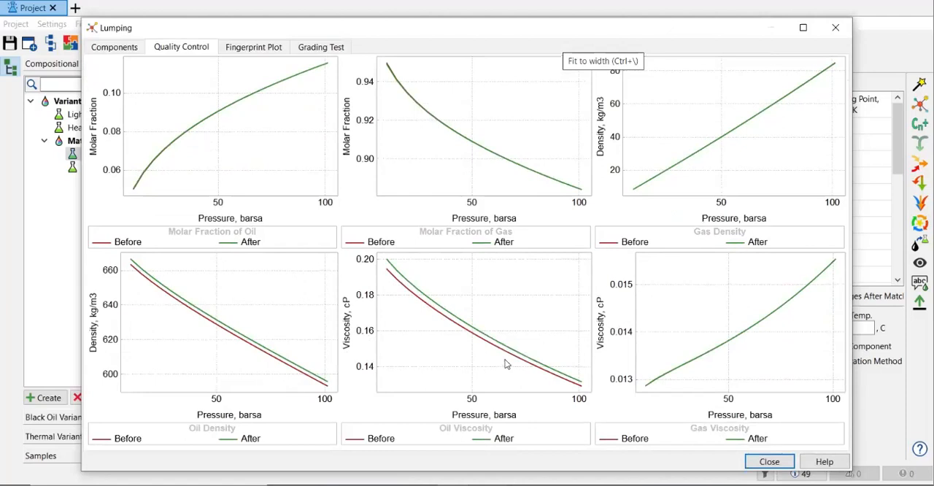
mouse_move(505, 362)
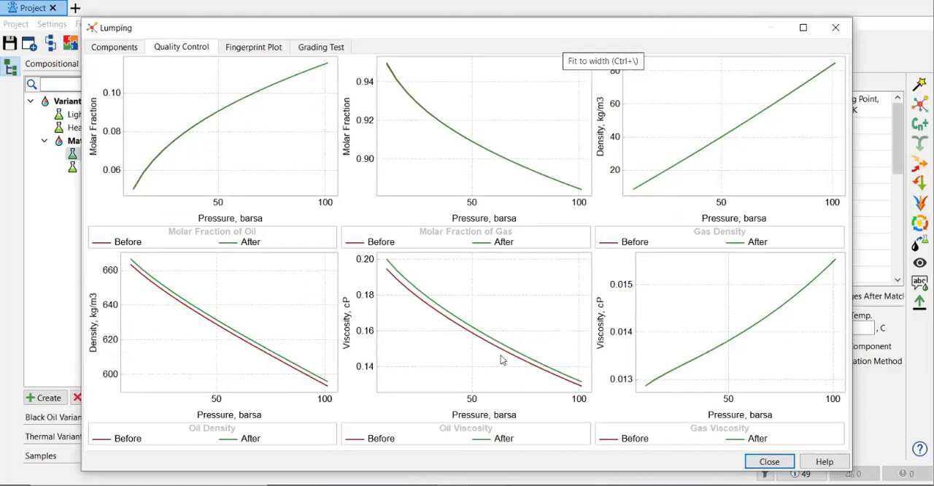
mouse_move(399, 283)
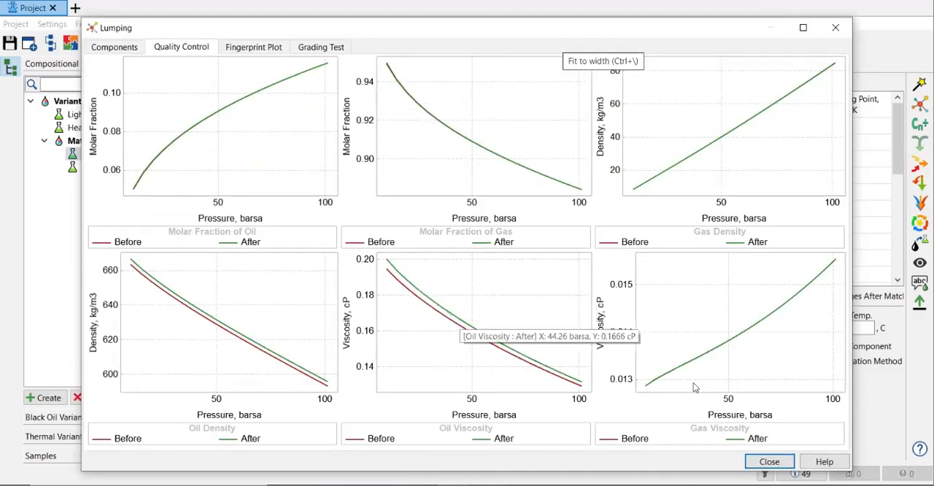
mouse_move(536, 212)
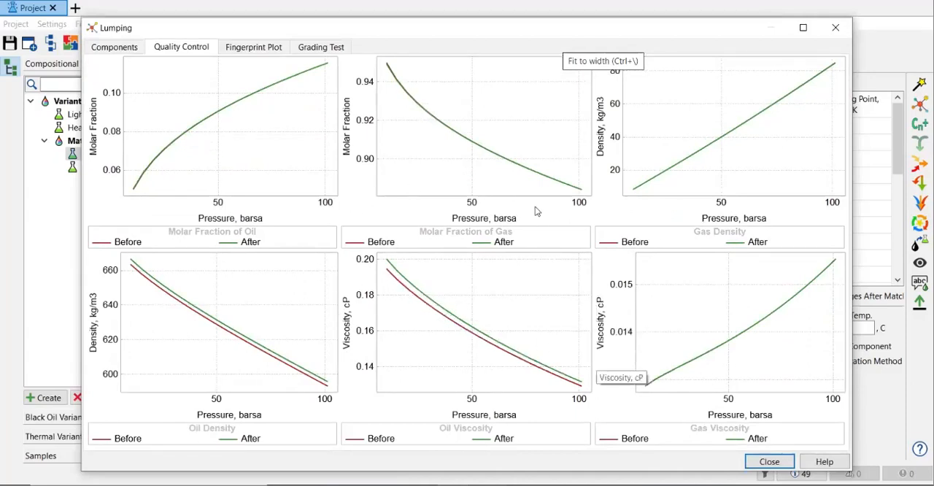
mouse_move(449, 250)
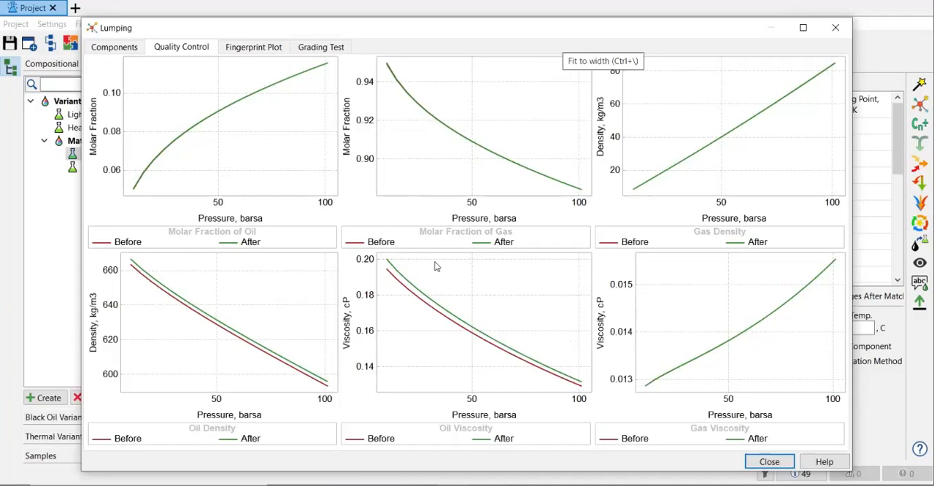
mouse_move(254, 60)
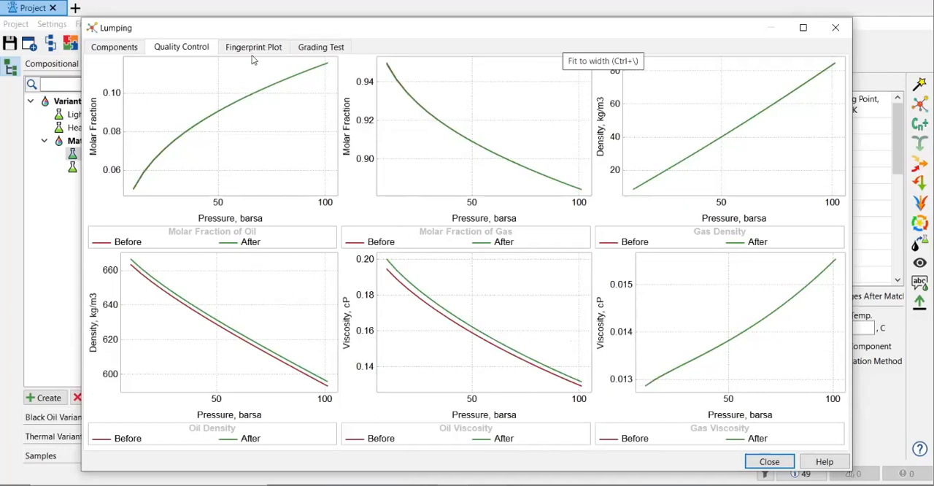
click(254, 46)
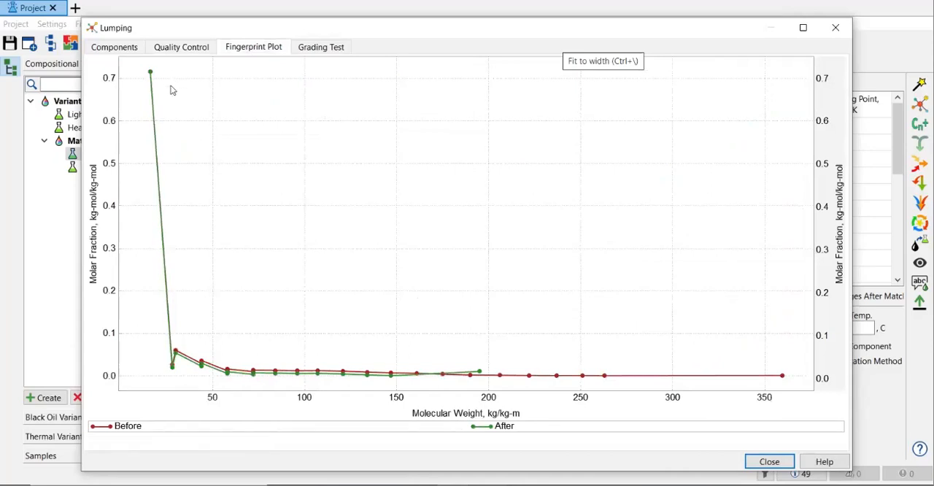
mouse_move(100, 261)
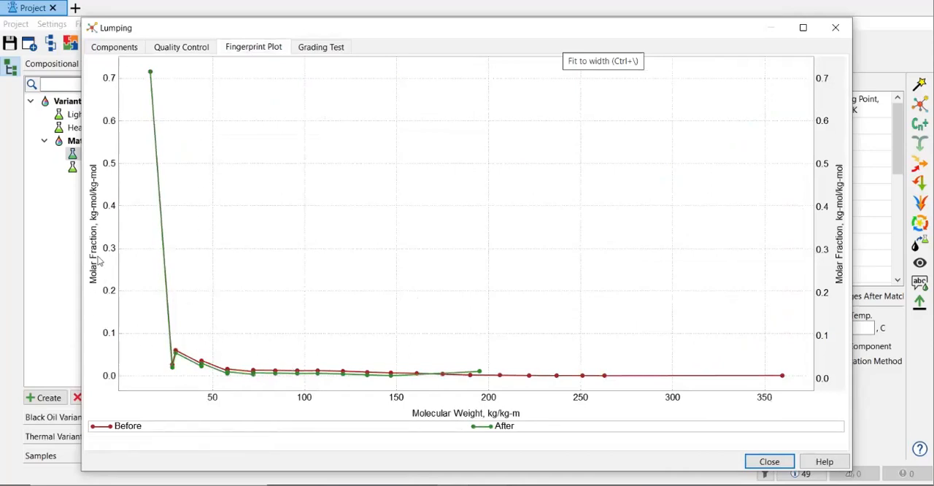
mouse_move(446, 426)
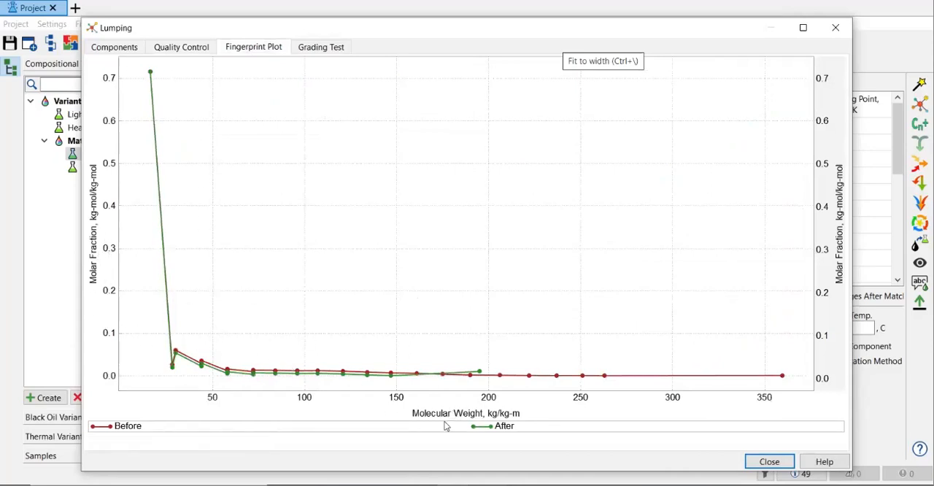
mouse_move(300, 385)
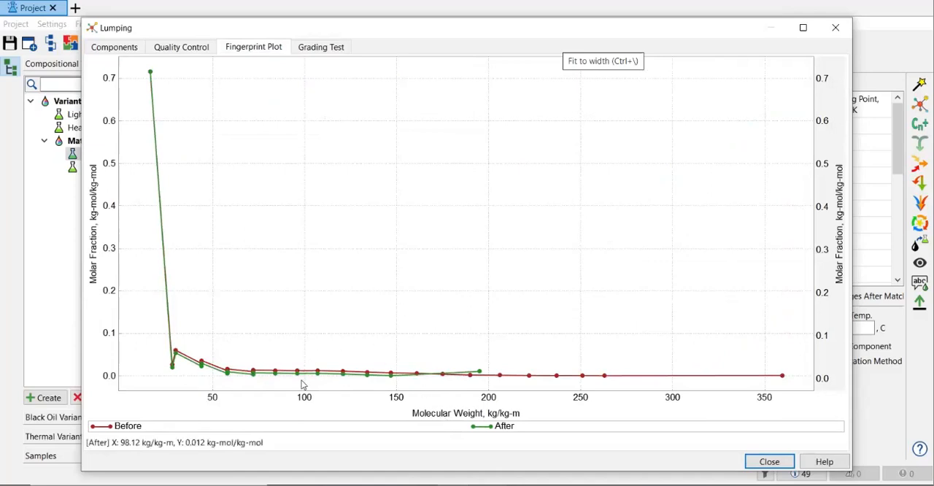
Dismiss the Grading Test experiment options and return to the before-and-after Quality Control plots
click(321, 47)
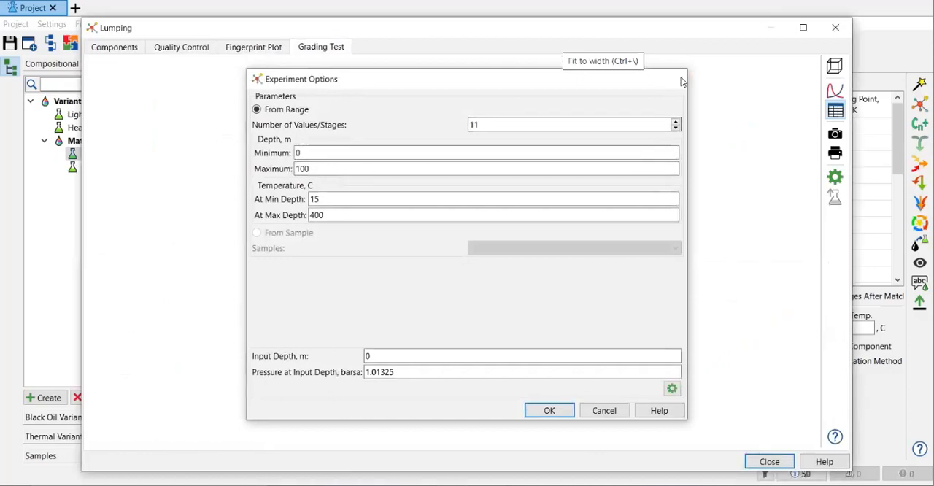
click(548, 410)
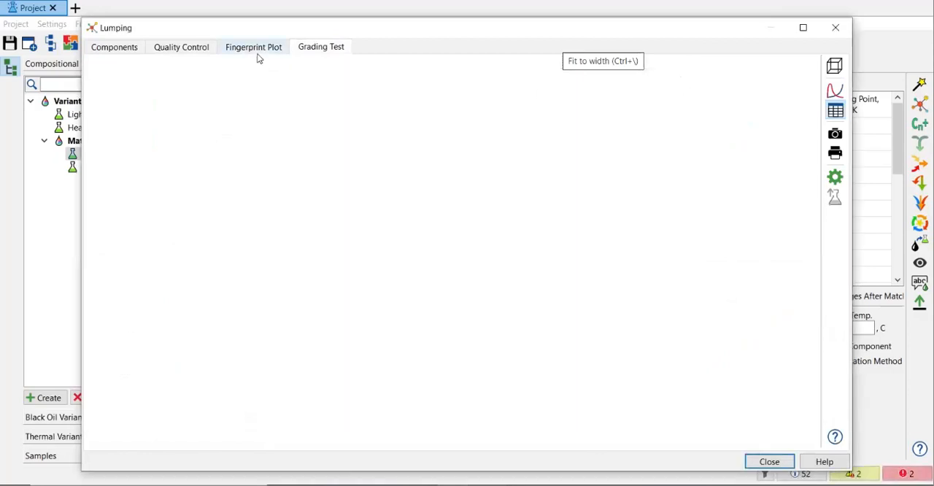
click(181, 46)
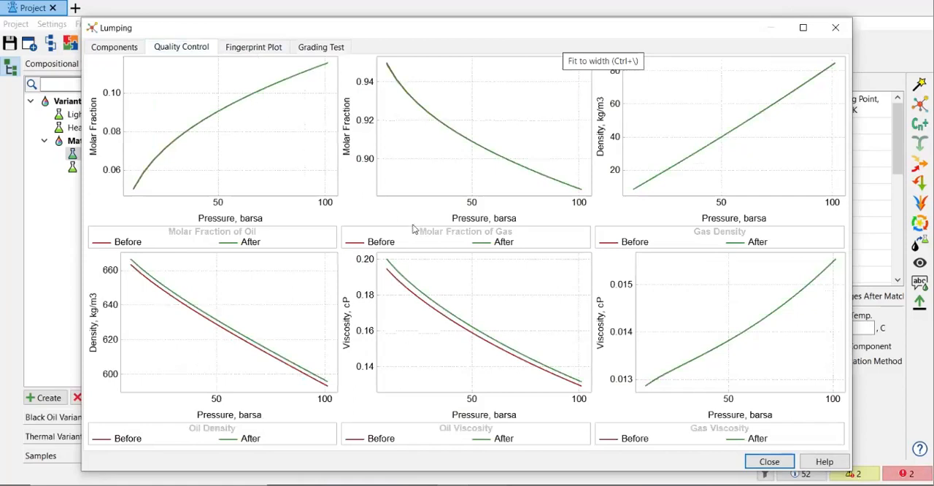
mouse_move(430, 248)
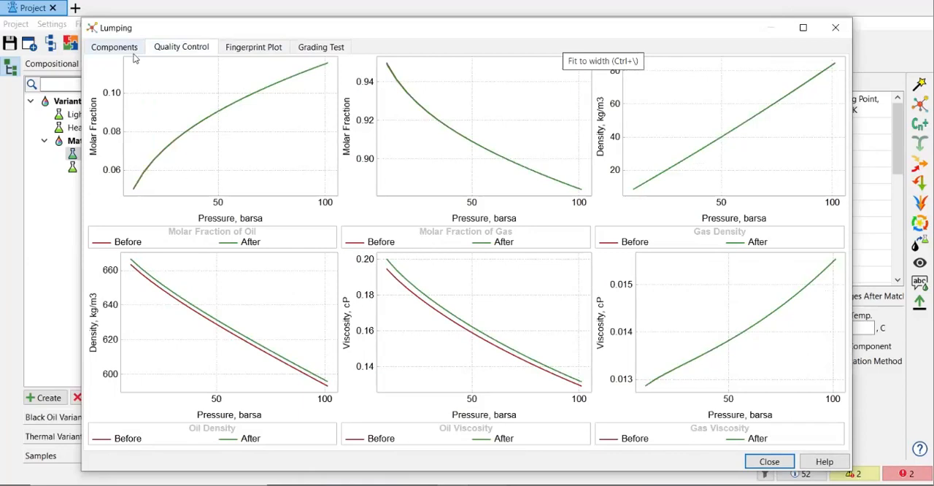
From the Components table, reopen Matching with particle swarm, 20 pressure points 10.13–101.3 barsa at 100 °C
click(113, 47)
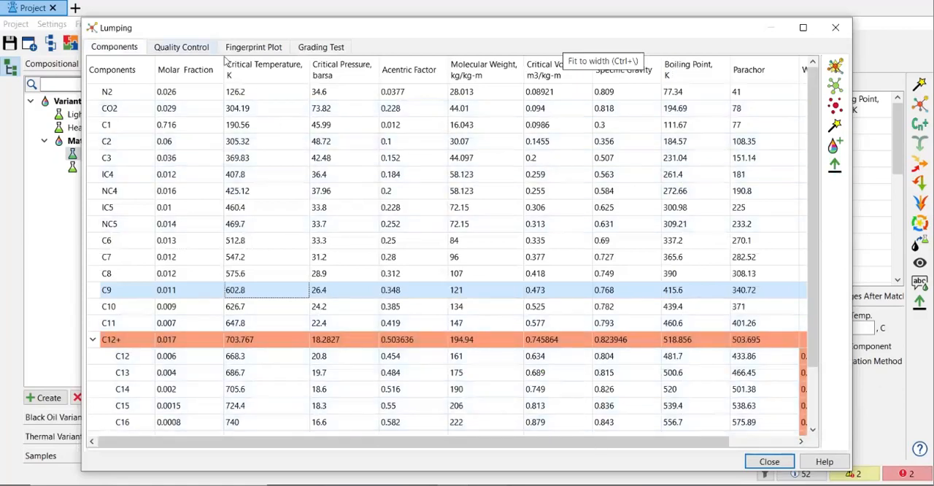
click(180, 47)
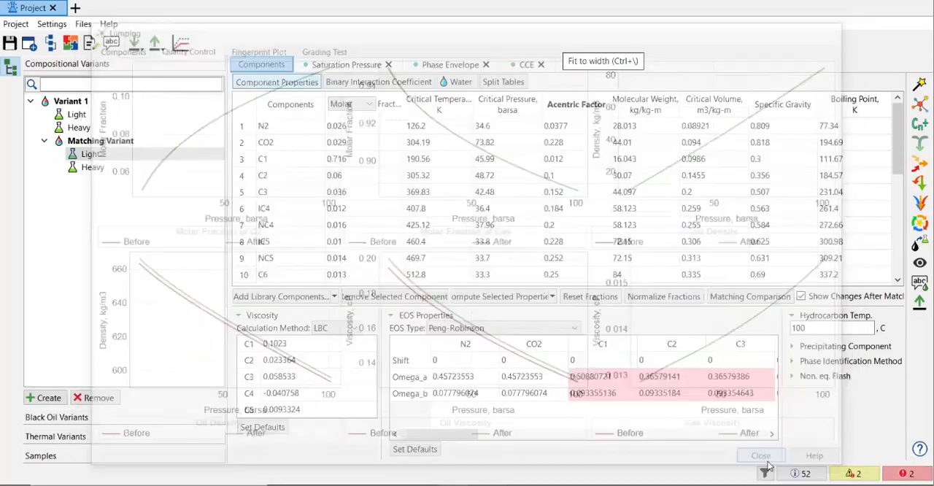
click(760, 455)
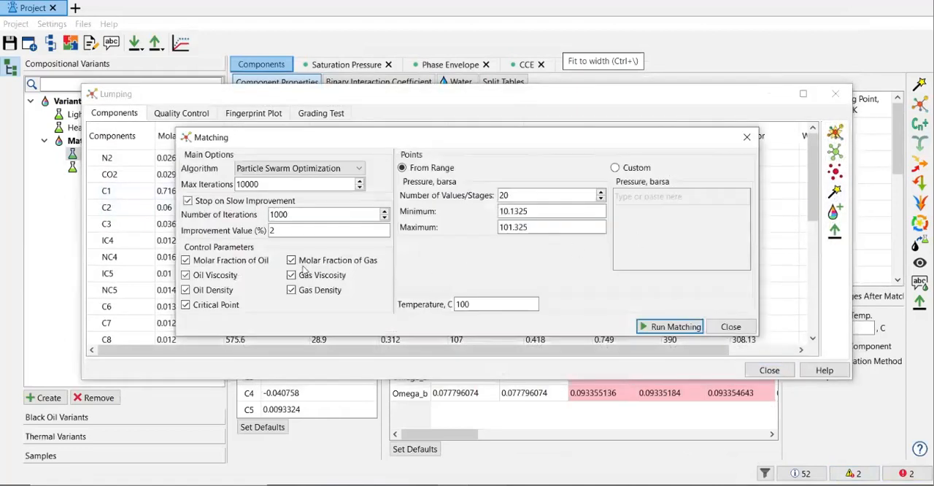
Rerun particle swarm matching with Stop on Slow Improvement at 1% improvement value, then close Matching
click(186, 201)
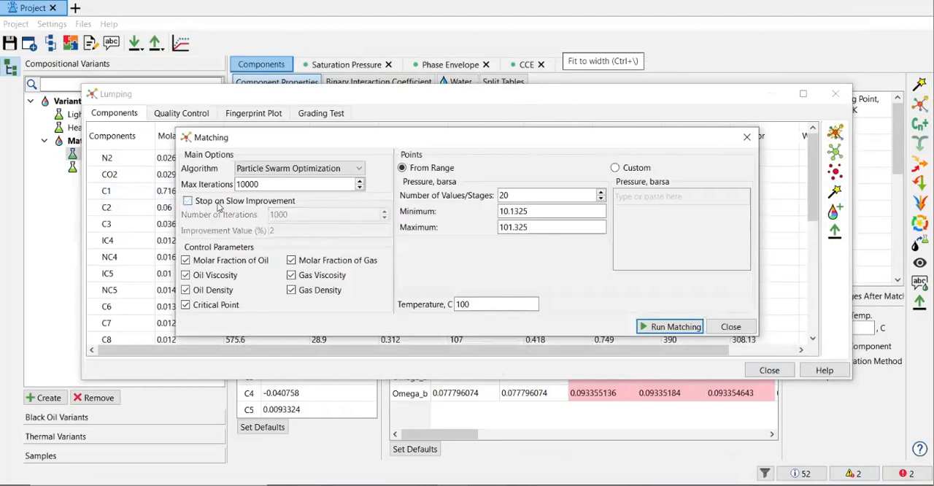
click(187, 202)
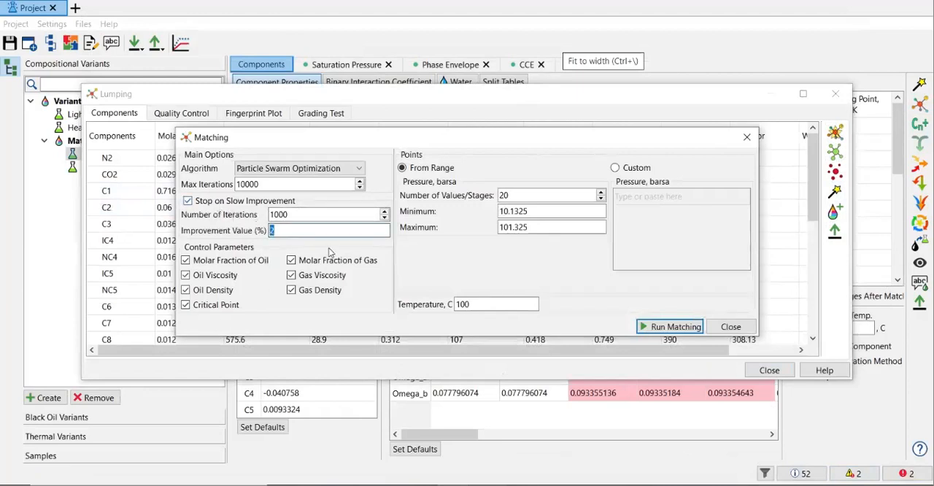
text(1)
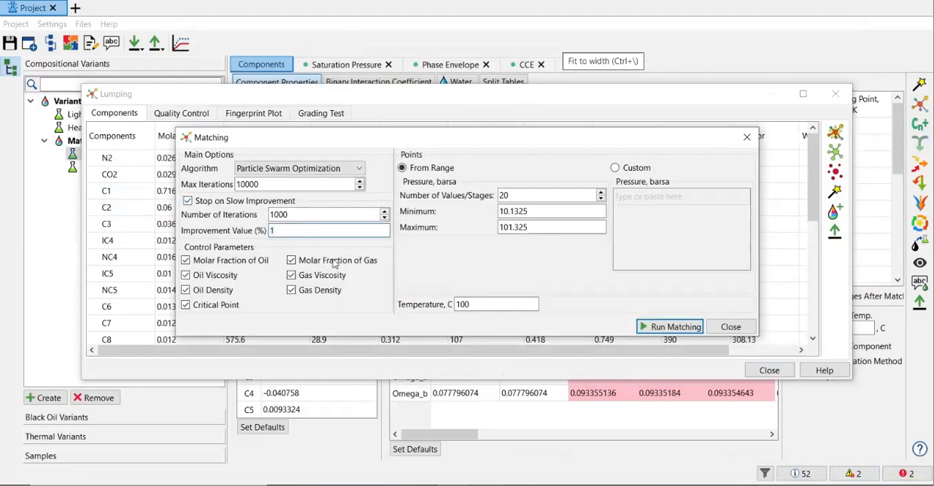
click(668, 326)
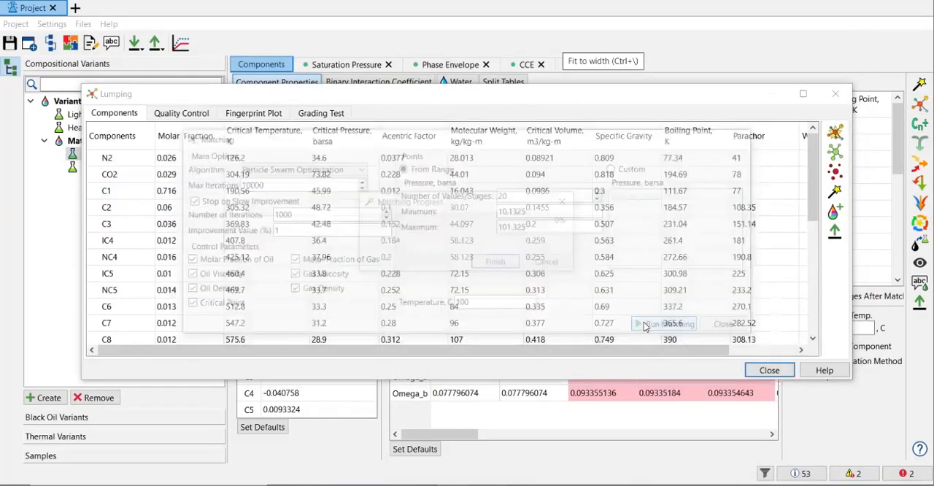
click(663, 324)
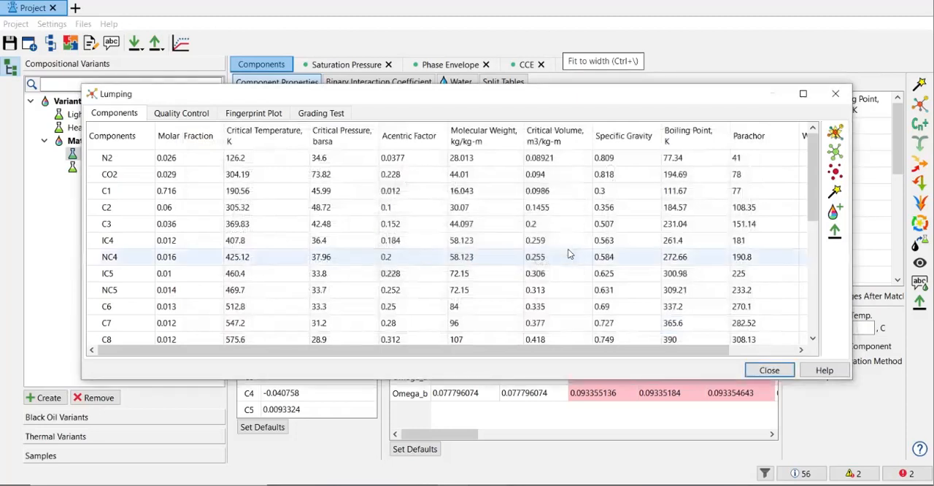
click(181, 114)
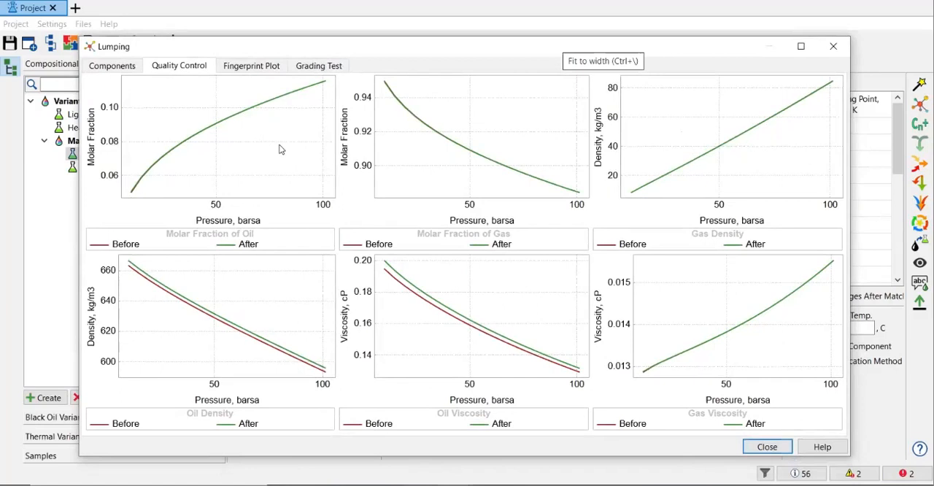
mouse_move(115, 70)
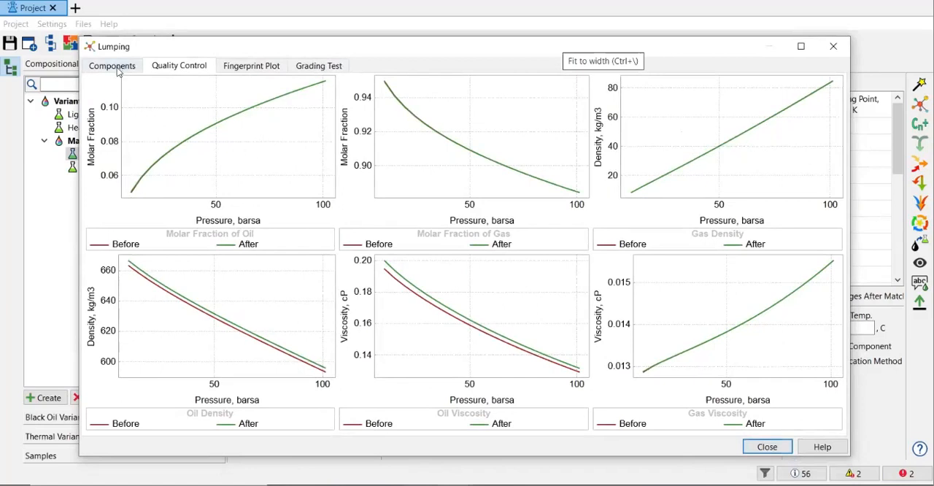
click(111, 65)
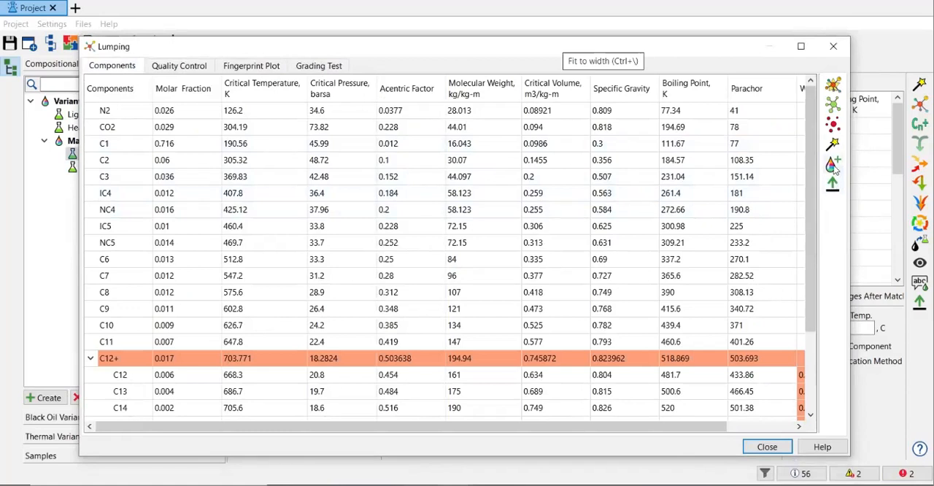
mouse_move(834, 163)
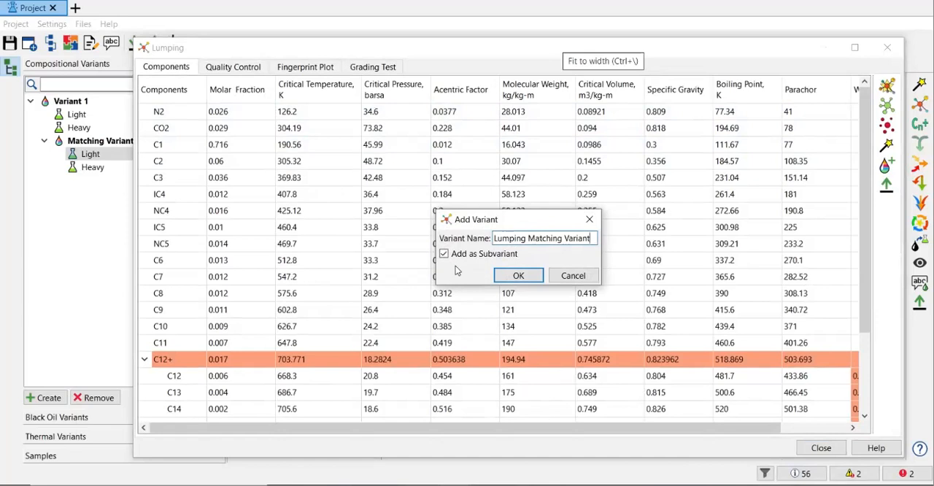
mouse_move(87, 321)
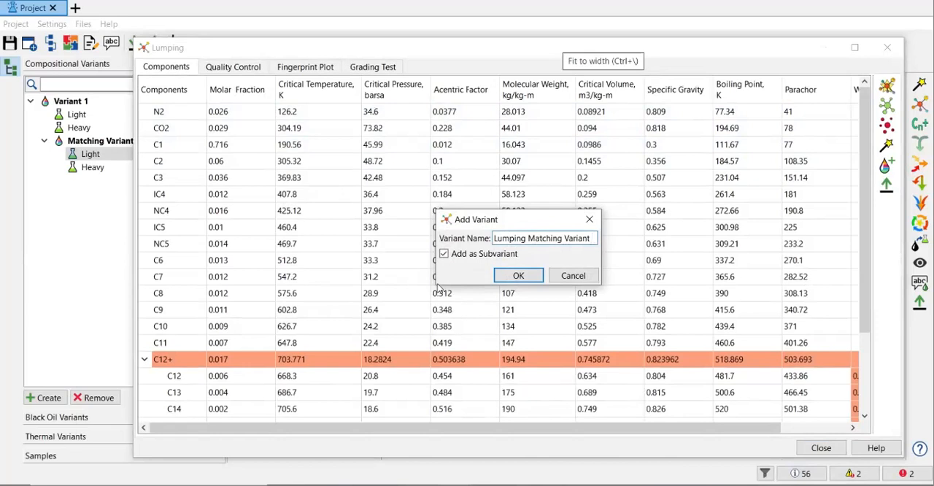
Add subvariant 'Lumping Matching Variant Light' and close the Lumping window
text(Li)
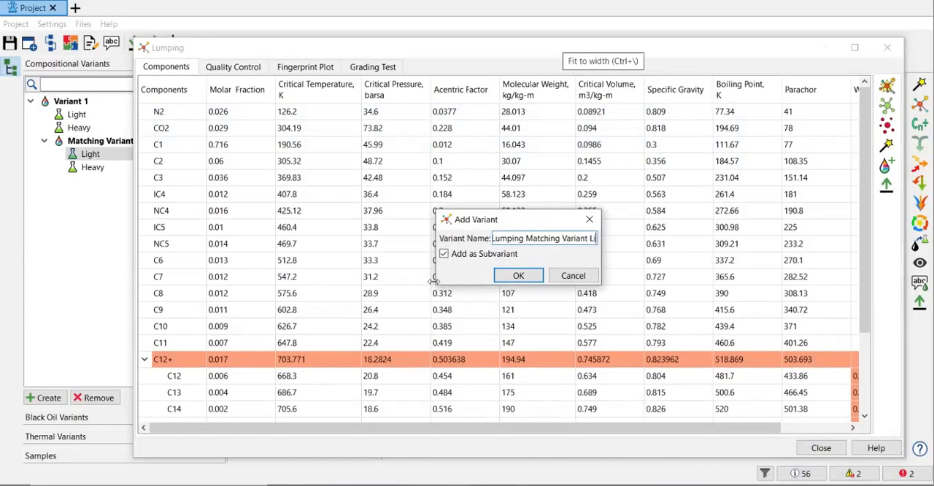
text(Light)
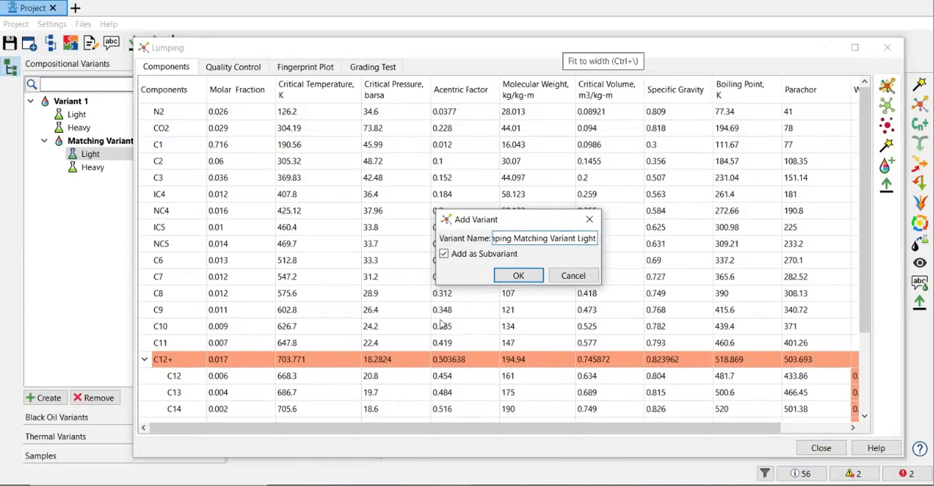
click(518, 275)
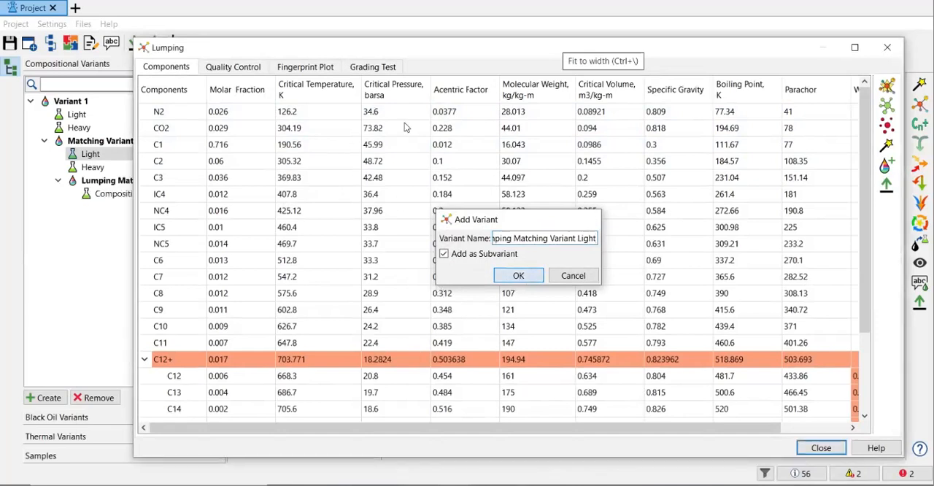
click(518, 274)
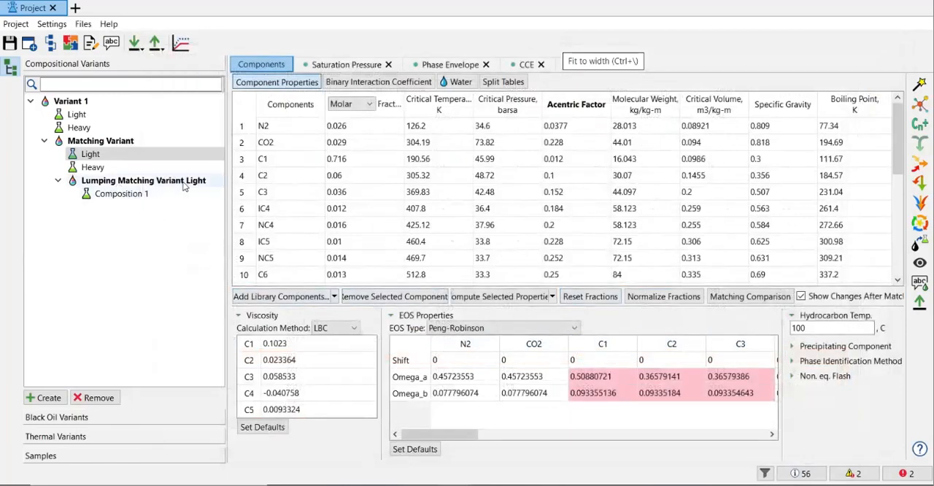
mouse_move(122, 193)
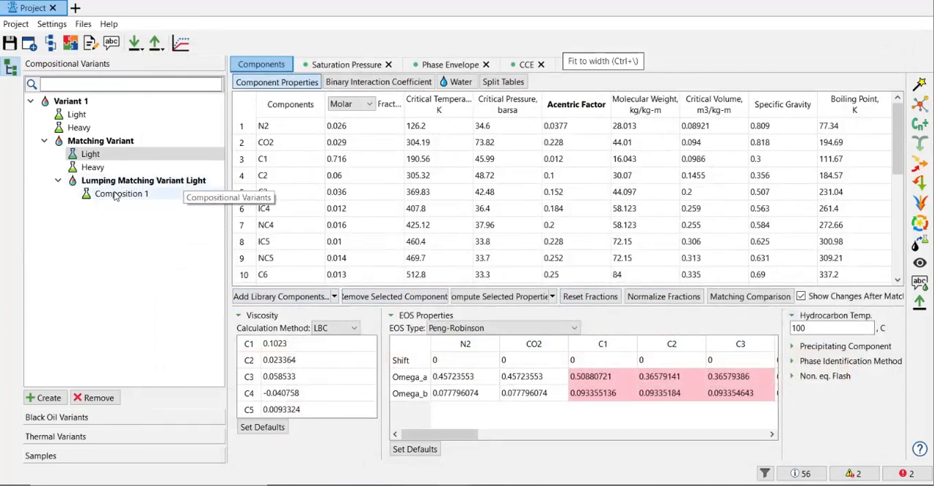
Dismiss Composition 1's context menu and show the Heavy composition under Matching Variant
right_click(121, 193)
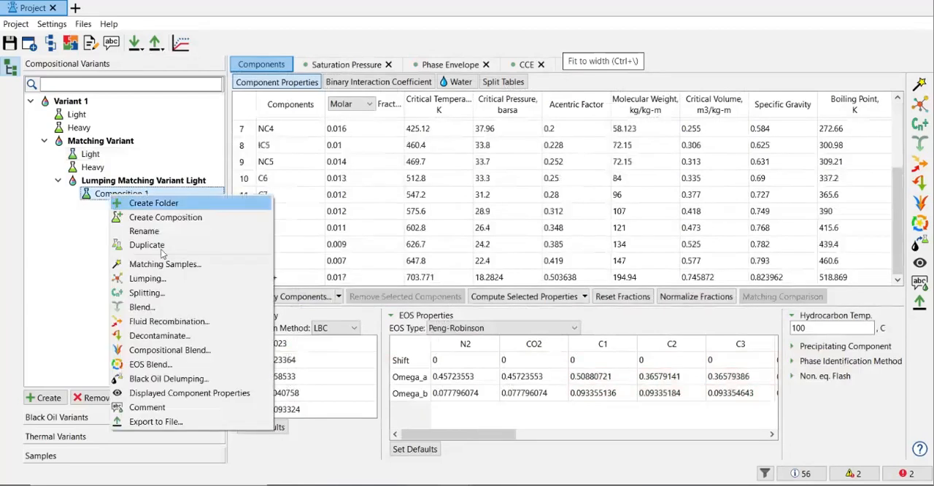
click(144, 231)
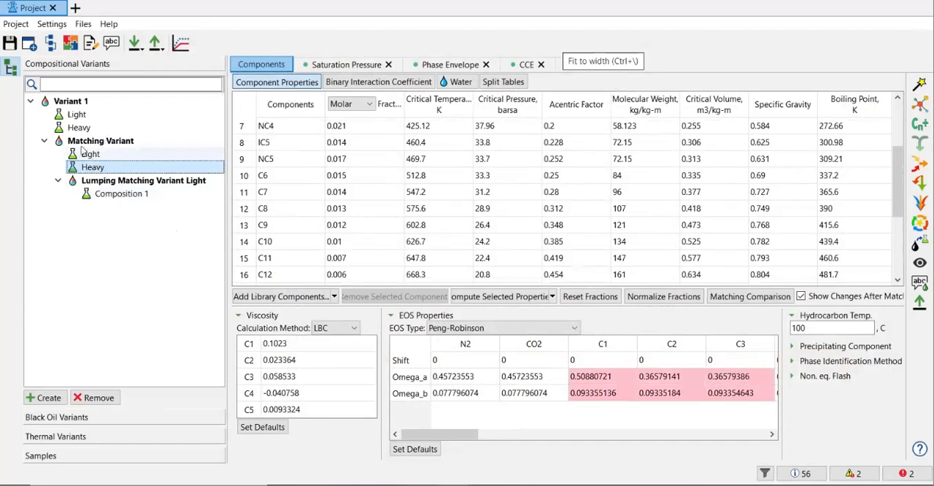
click(94, 168)
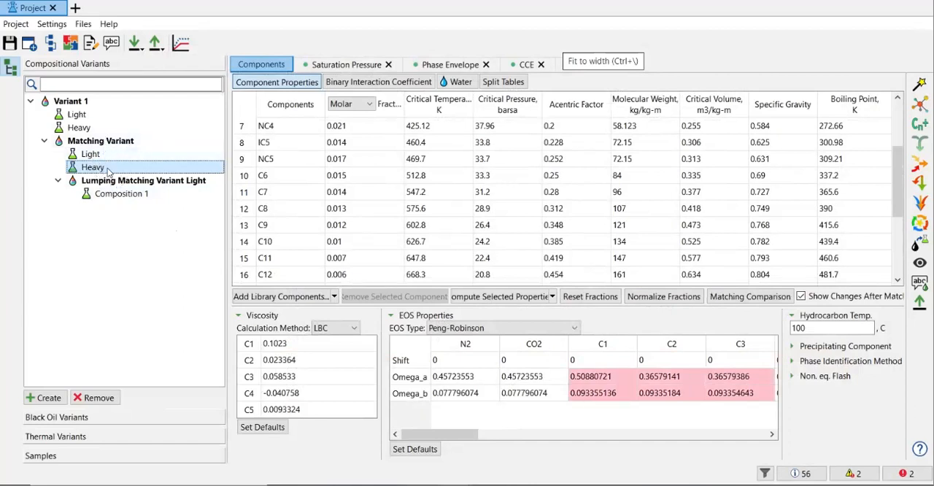
mouse_move(117, 181)
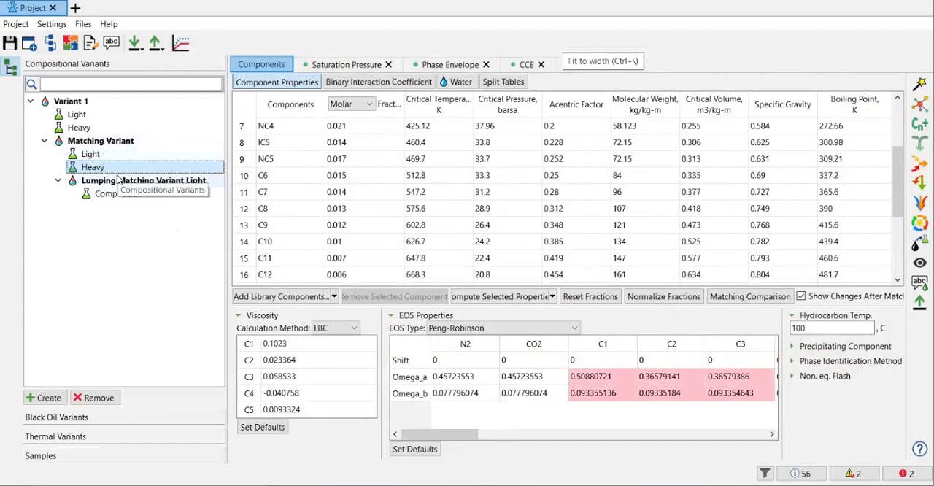